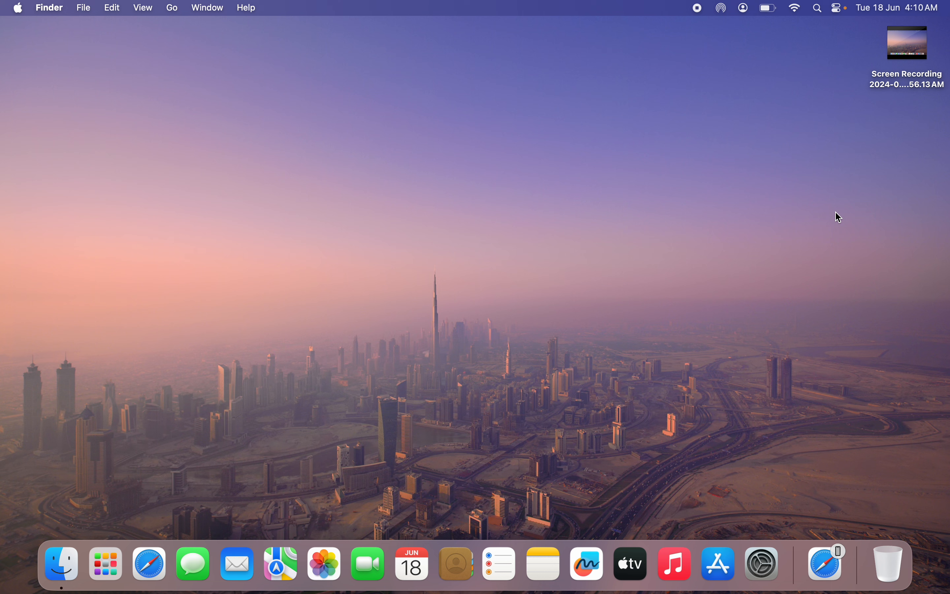
mouse_move(760, 566)
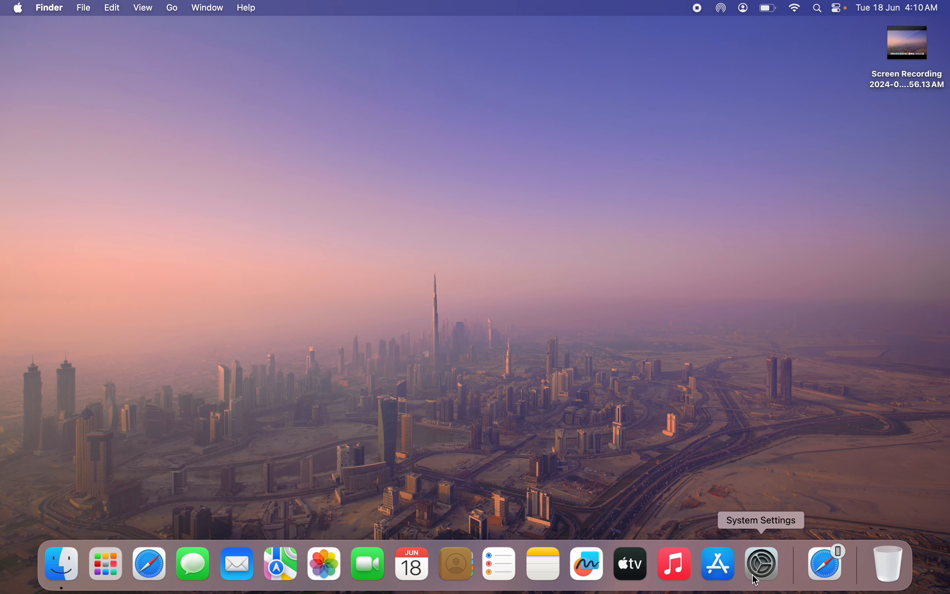
mouse_move(772, 572)
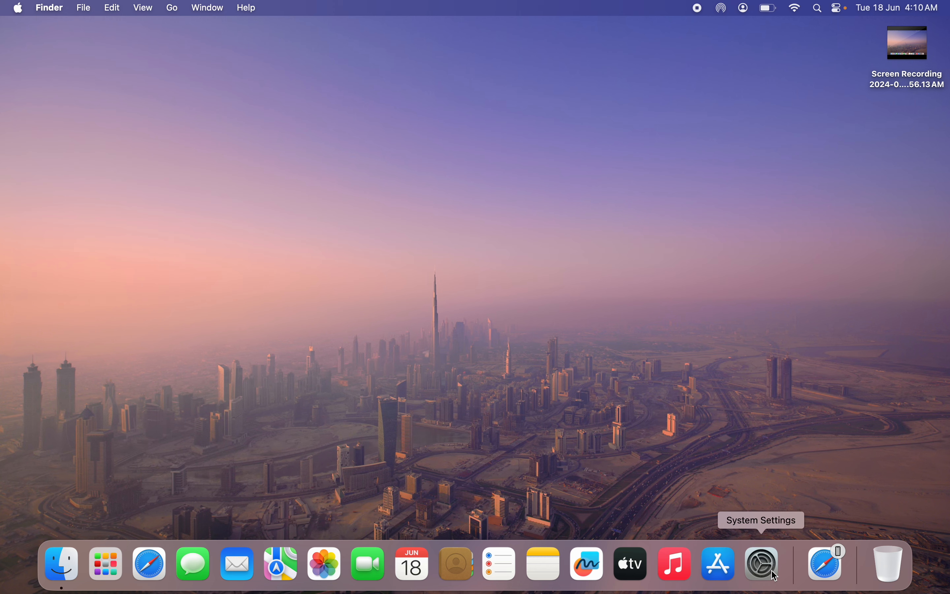
- Switch off 'Play sound on startup' in the System Settings Sound pane
left_click(761, 564)
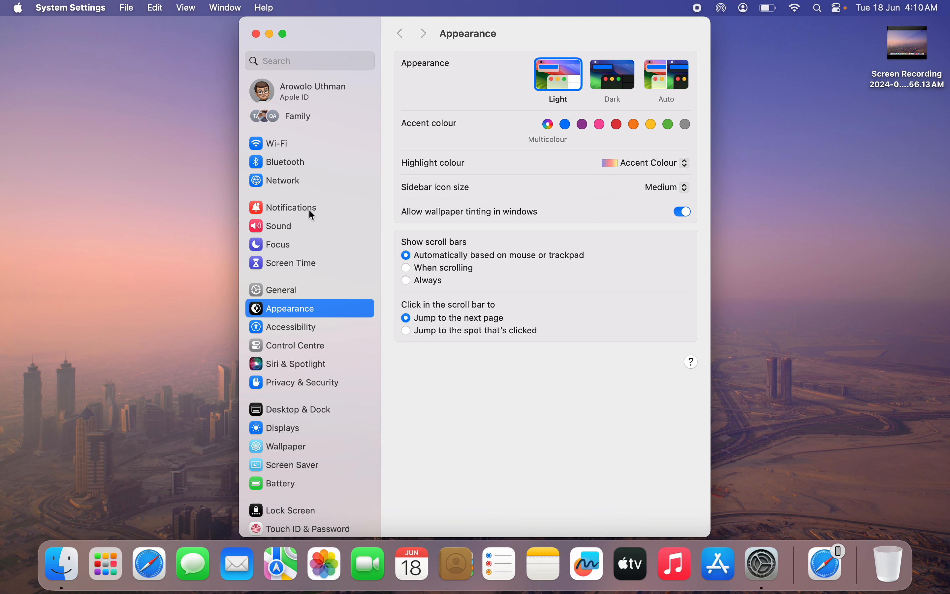
left_click(291, 226)
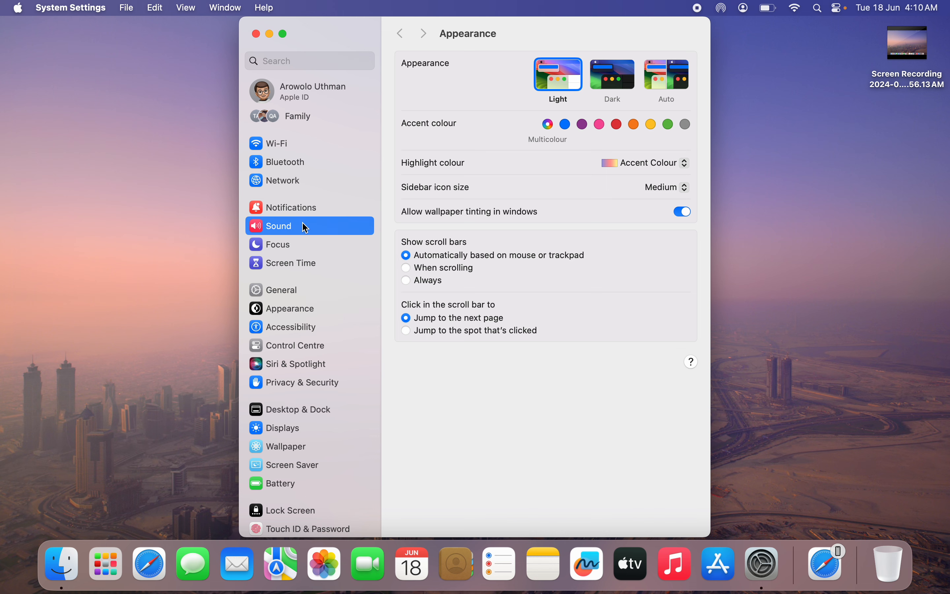
left_click(278, 225)
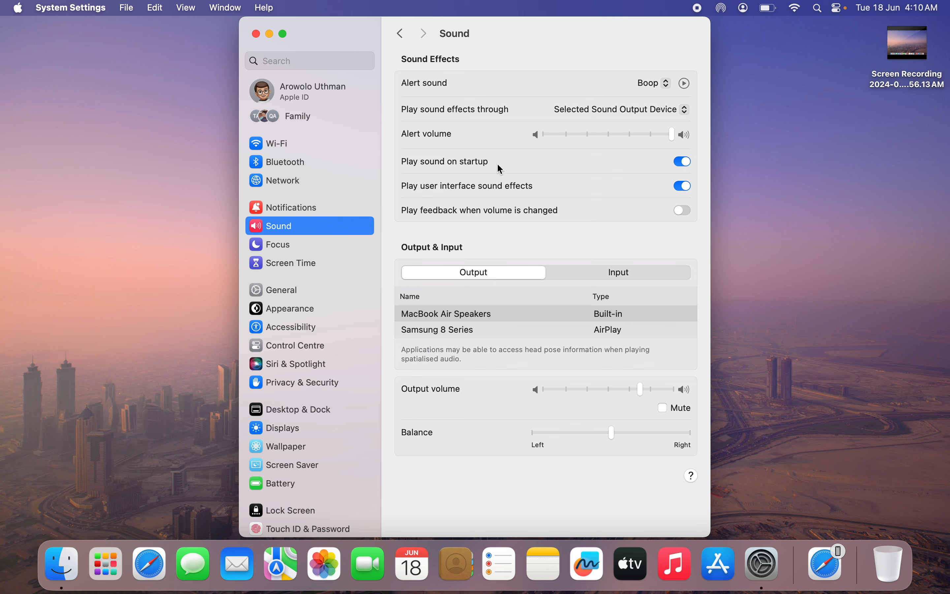
left_click(682, 161)
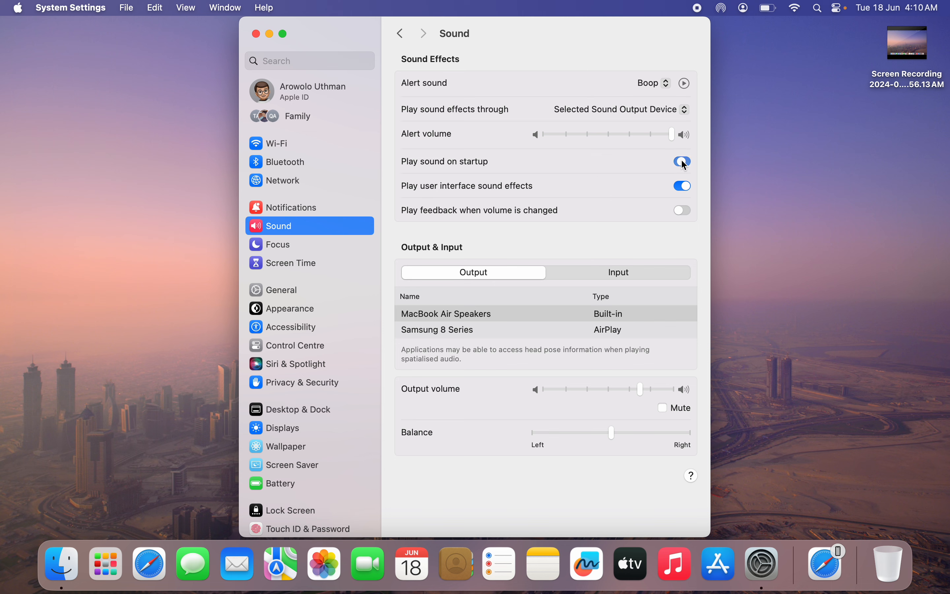
left_click(681, 161)
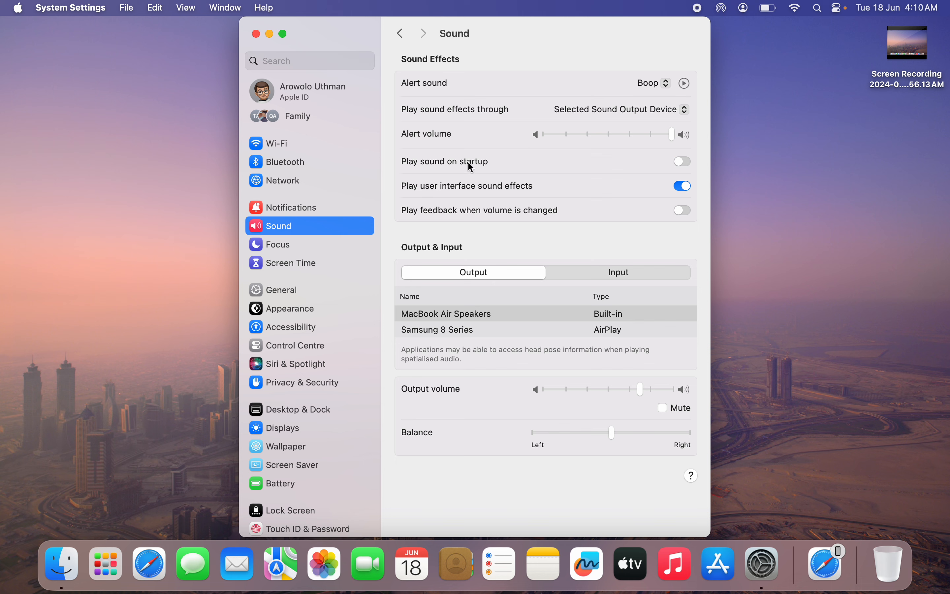
mouse_move(538, 189)
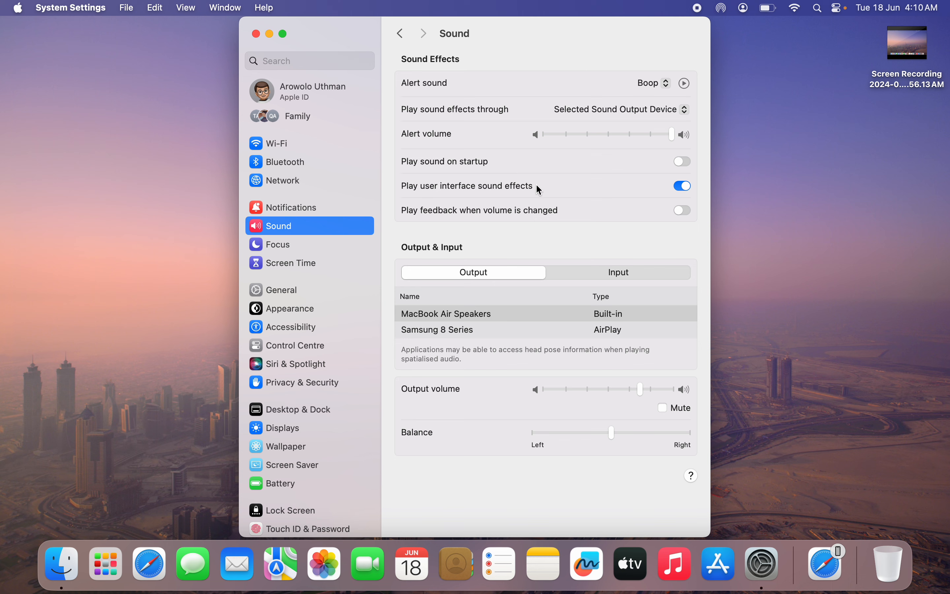
mouse_move(659, 167)
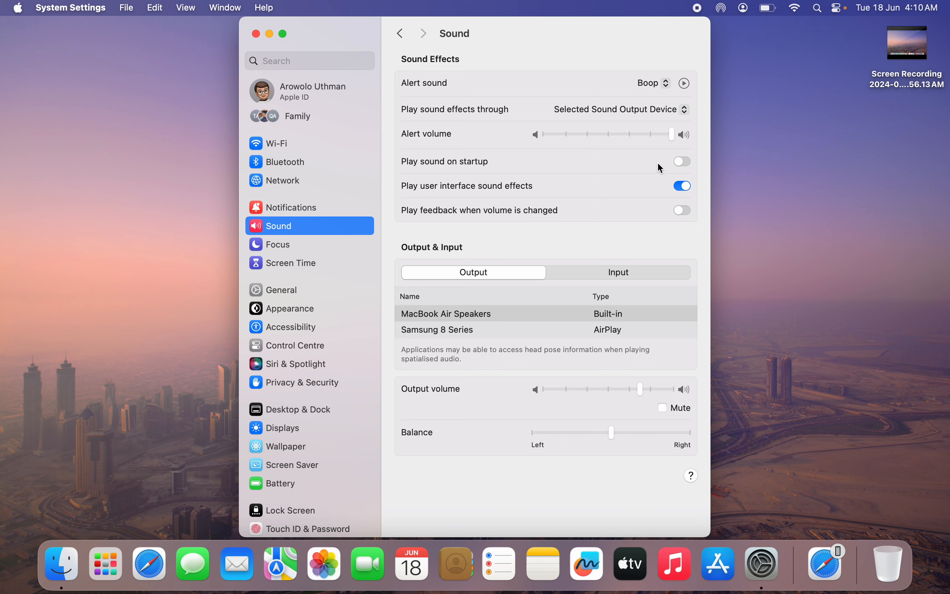
mouse_move(764, 212)
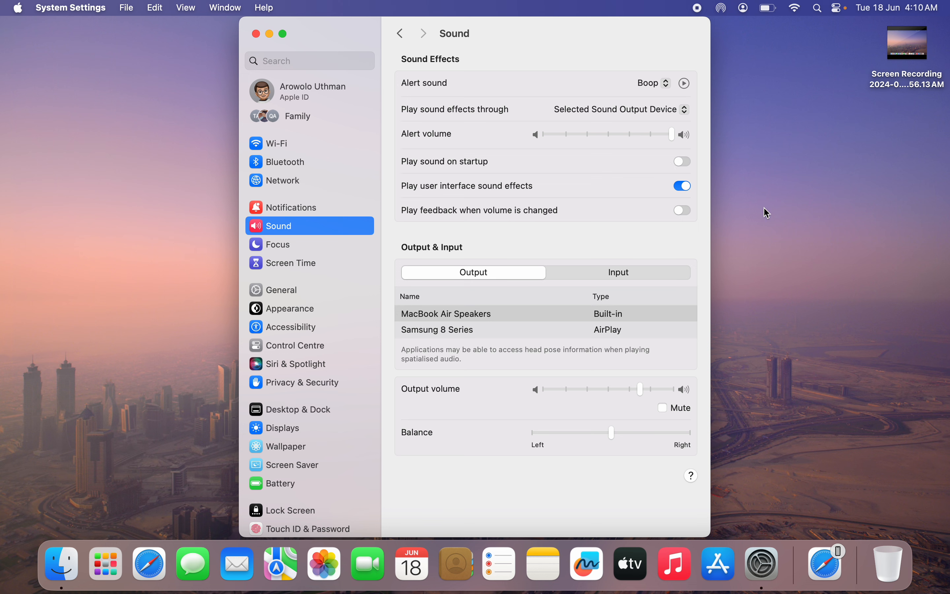
mouse_move(734, 33)
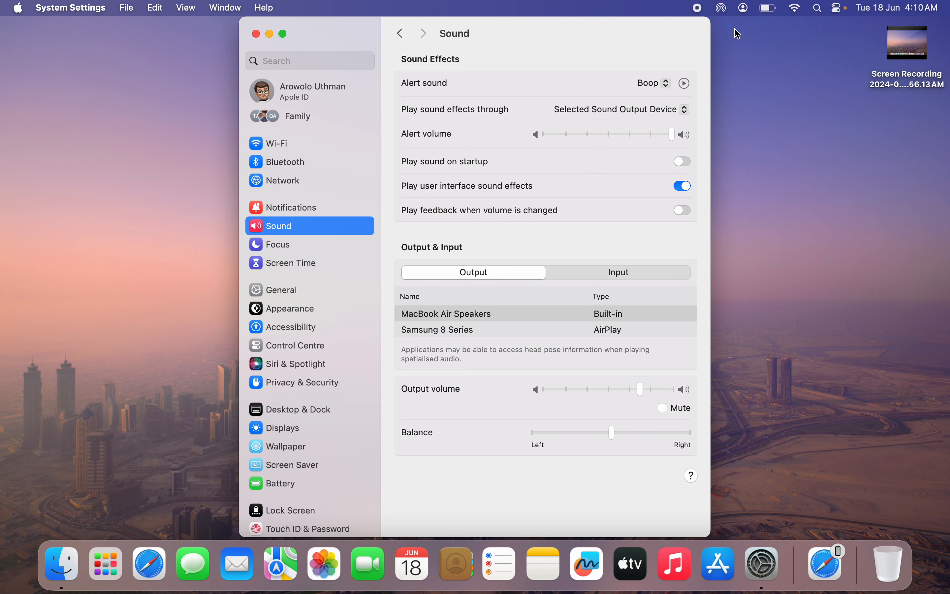